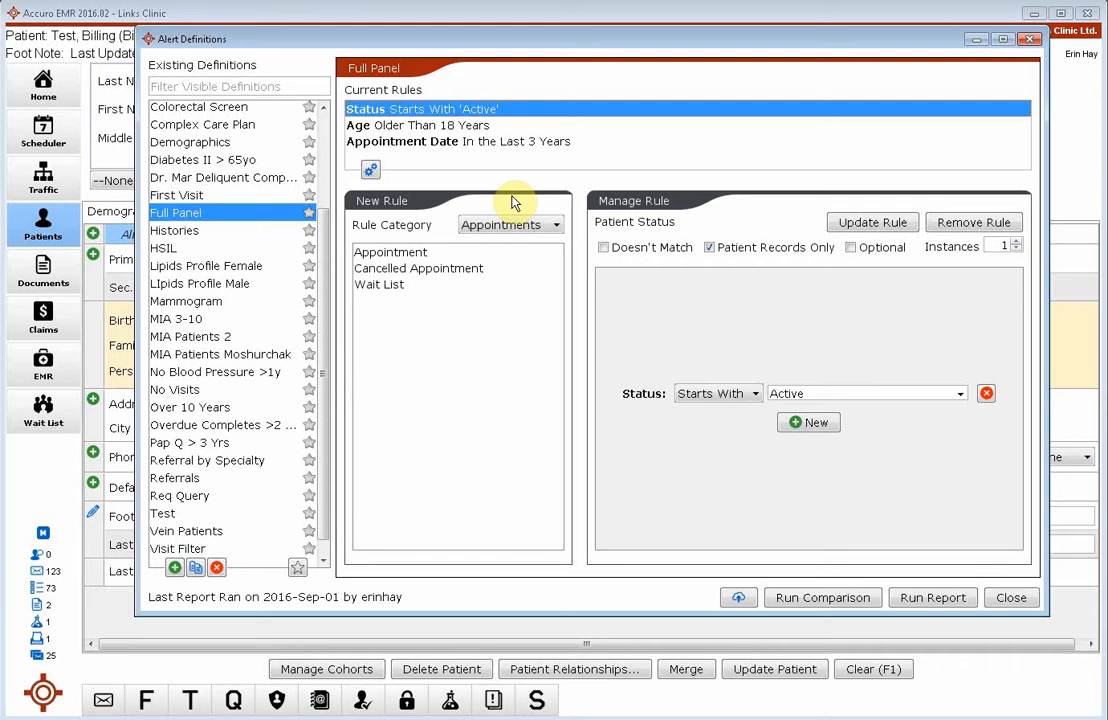
mouse_move(500, 180)
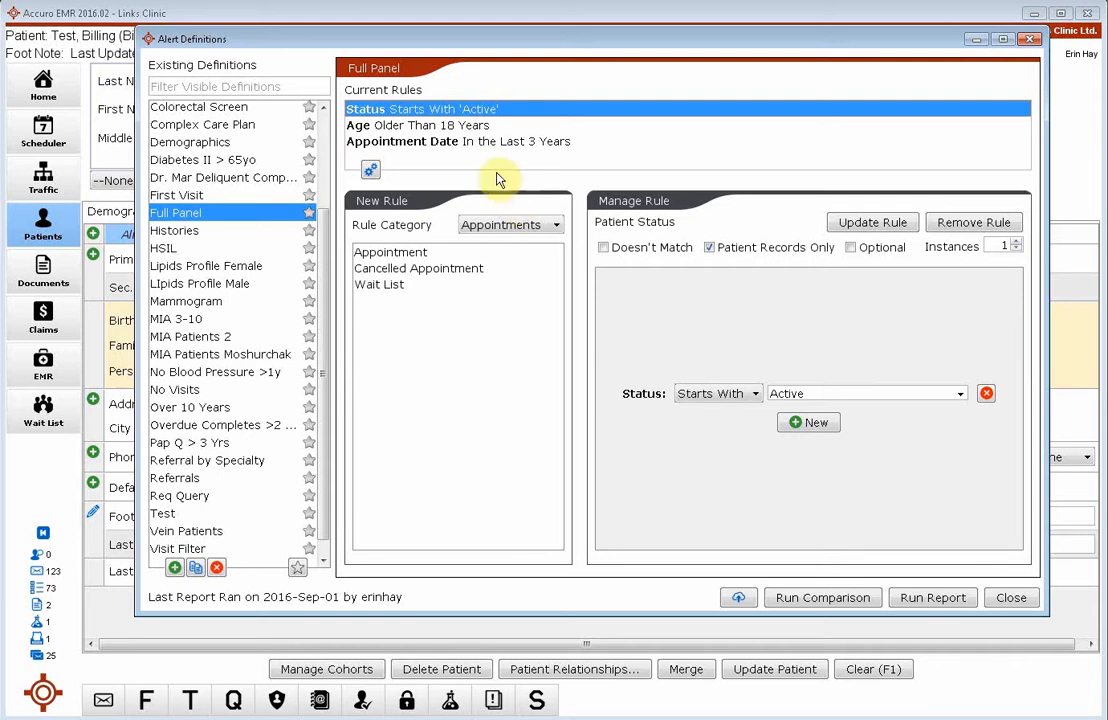
mouse_move(516, 119)
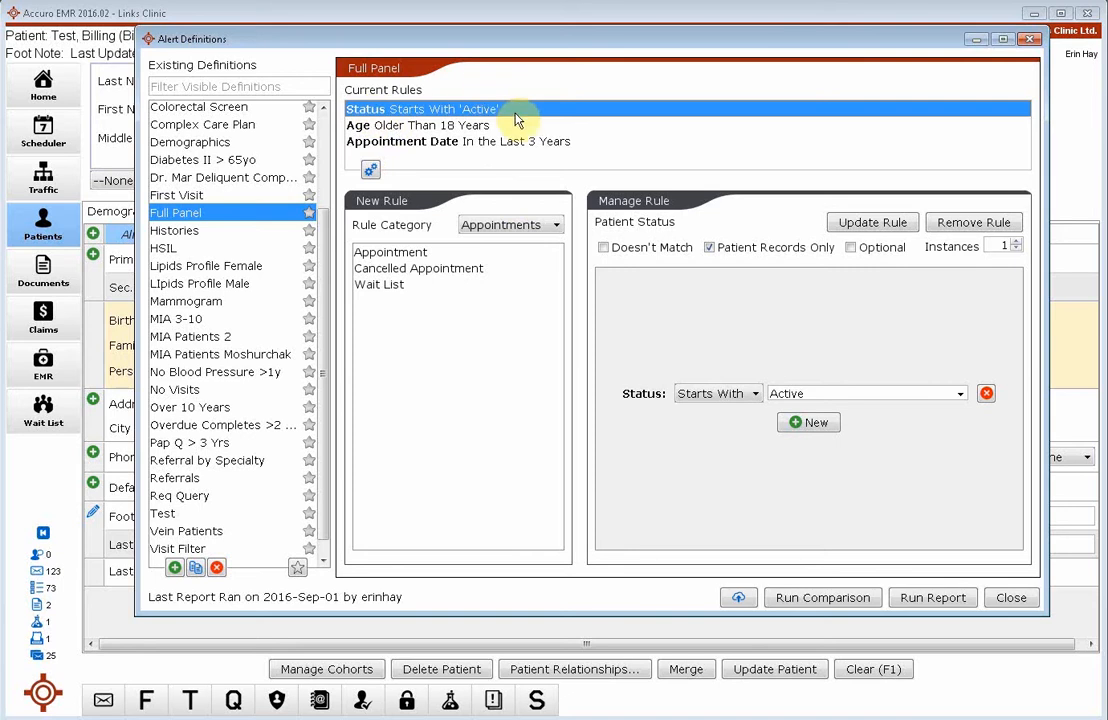
mouse_move(518, 118)
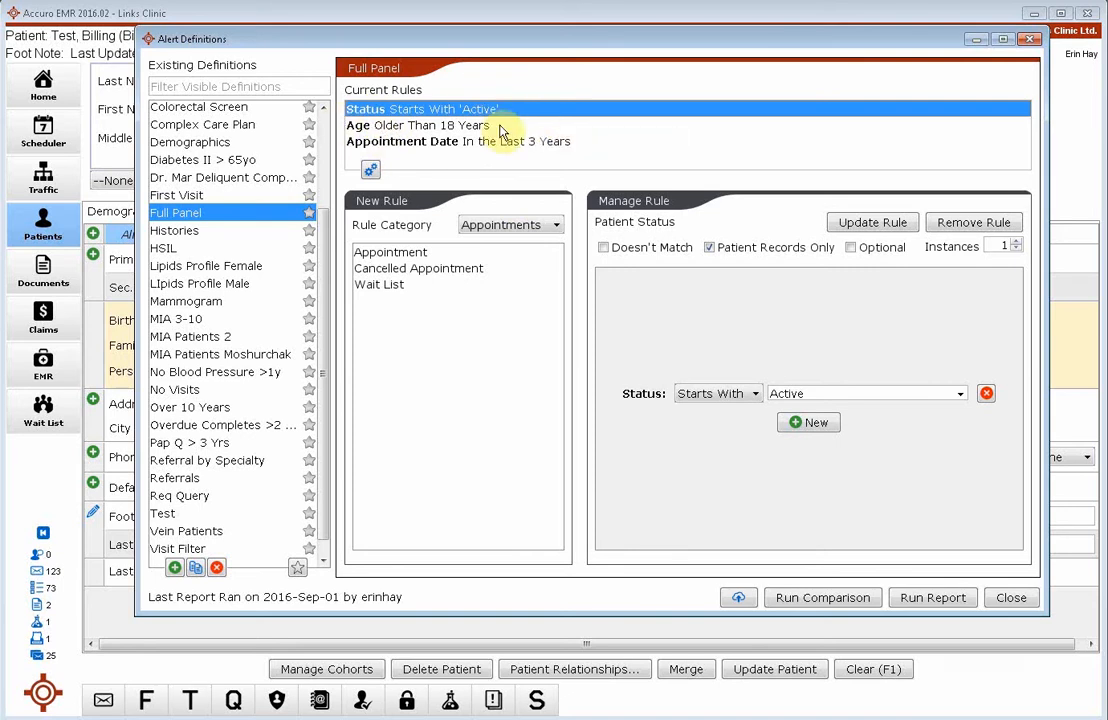
- Load the 'Appointment Date In the Last 3 Years' rule from Current Rules into Manage Rule
left_click(448, 141)
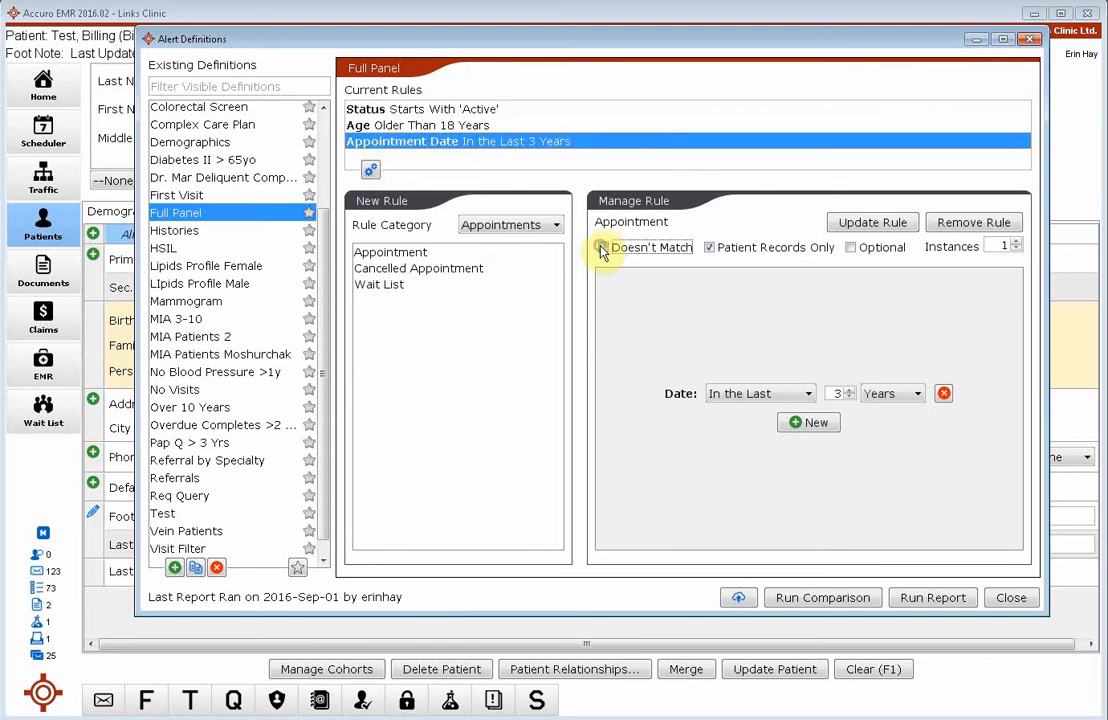
- Mark the 3-year Appointment Date rule as Doesn't Match and update it
left_click(602, 247)
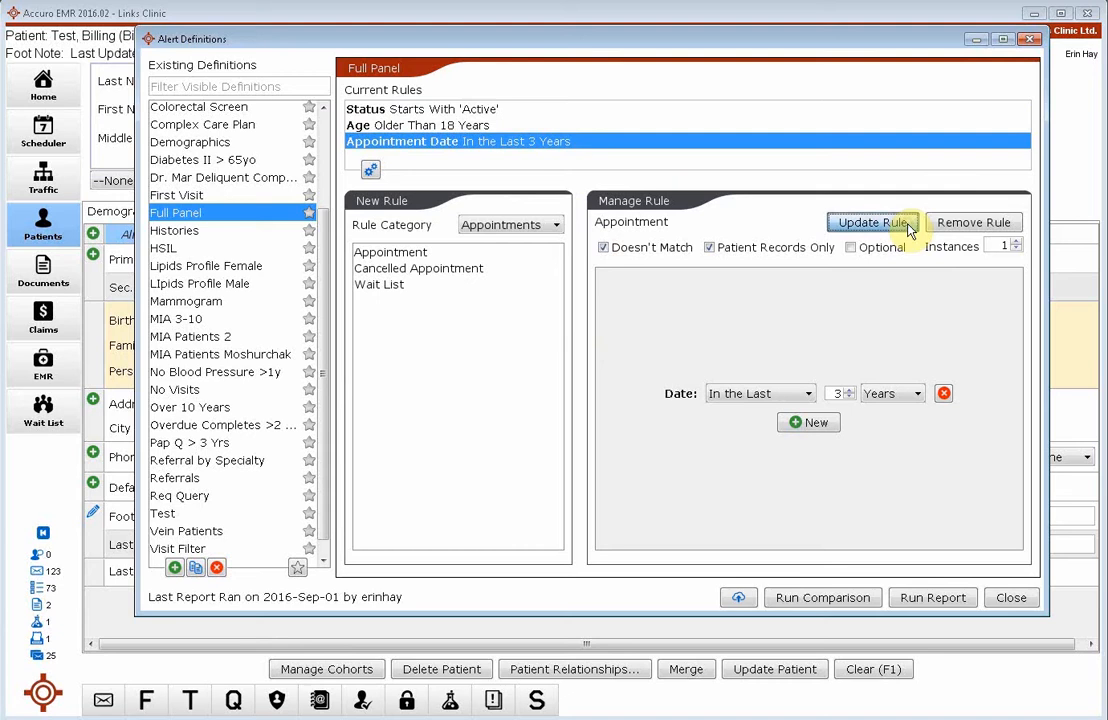
left_click(420, 125)
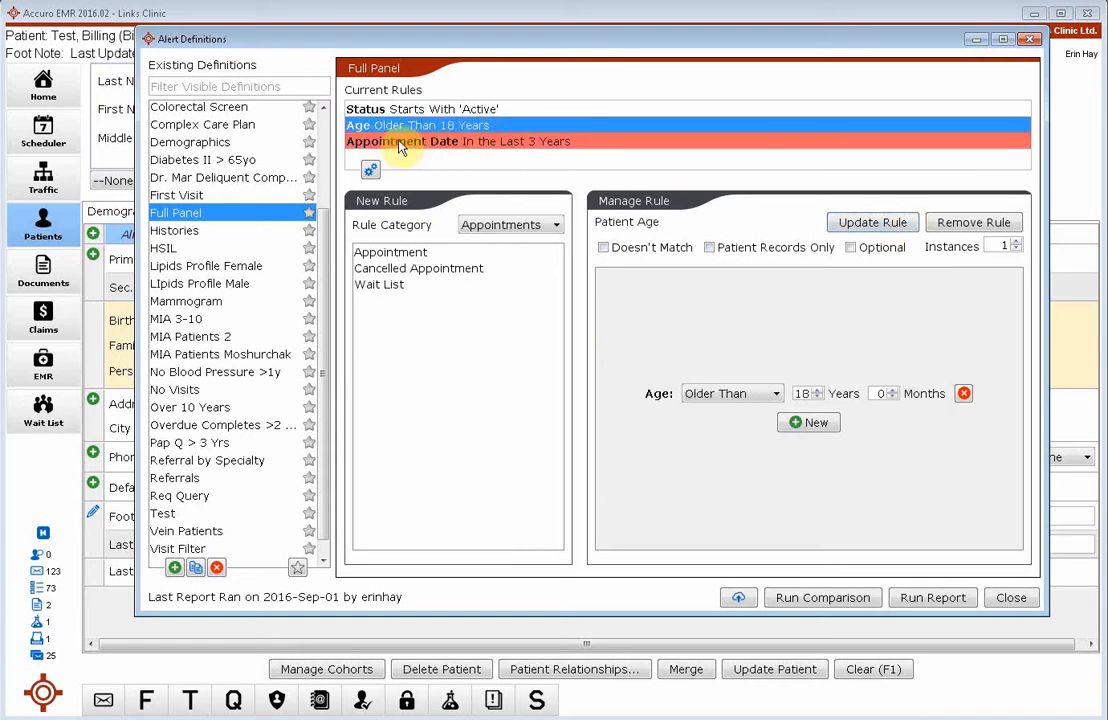
mouse_move(582, 155)
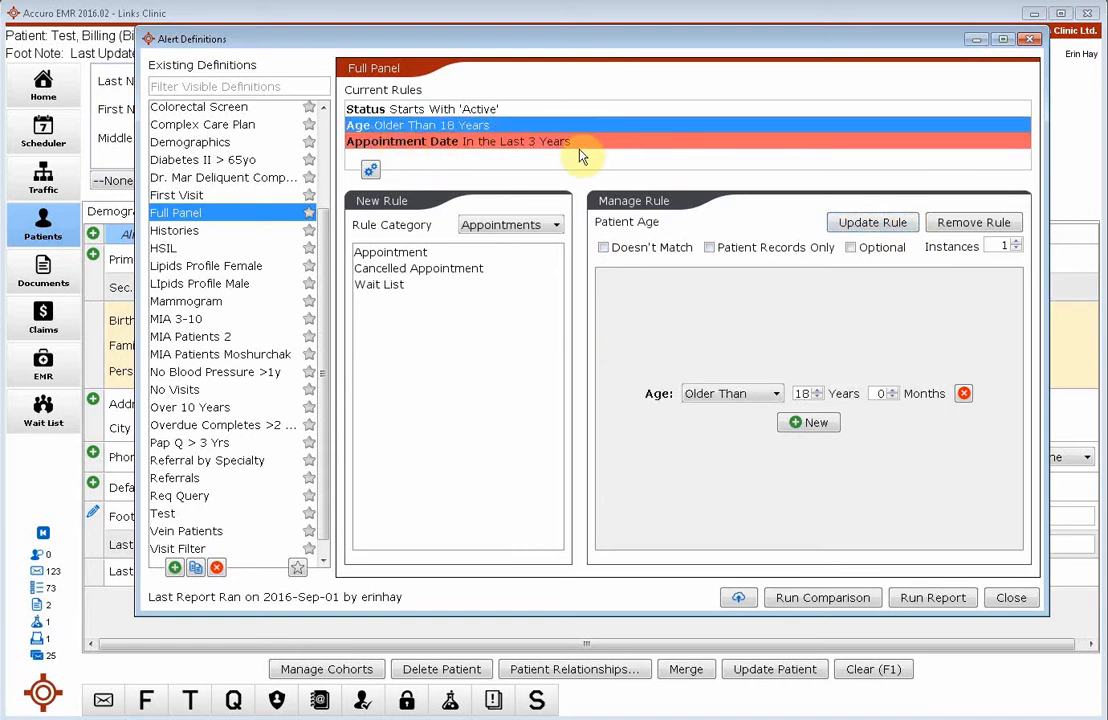
mouse_move(525, 148)
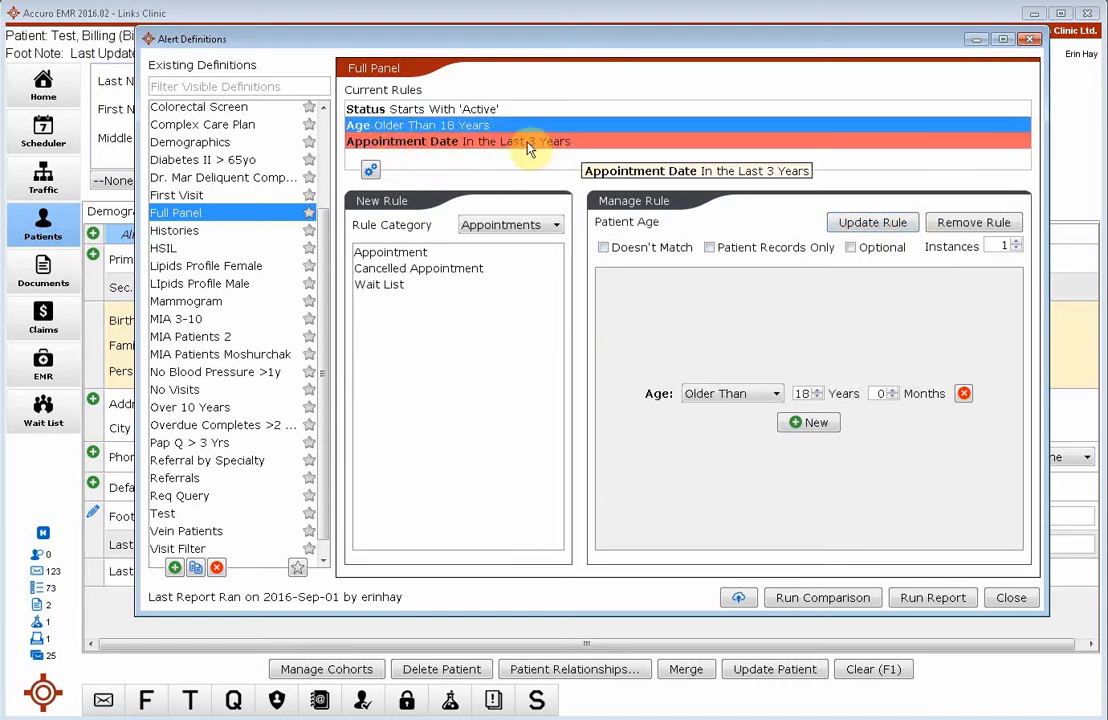
mouse_move(507, 150)
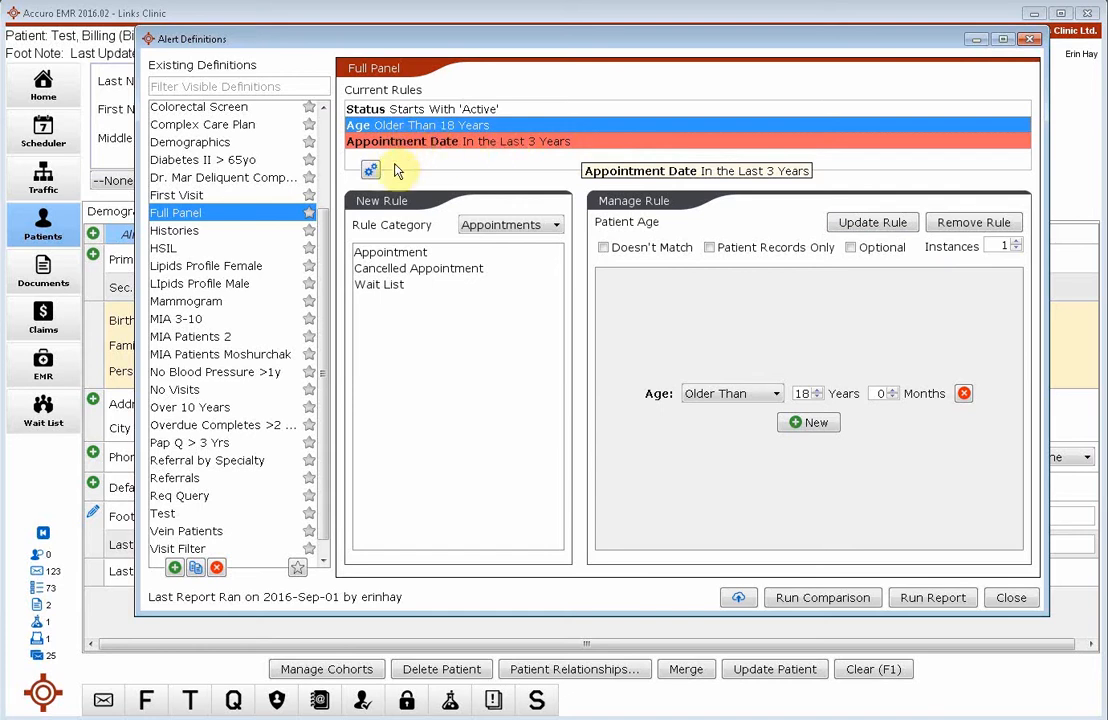
- Add an Appointment rule for dates in the last 10 years, patient records only
left_click(390, 252)
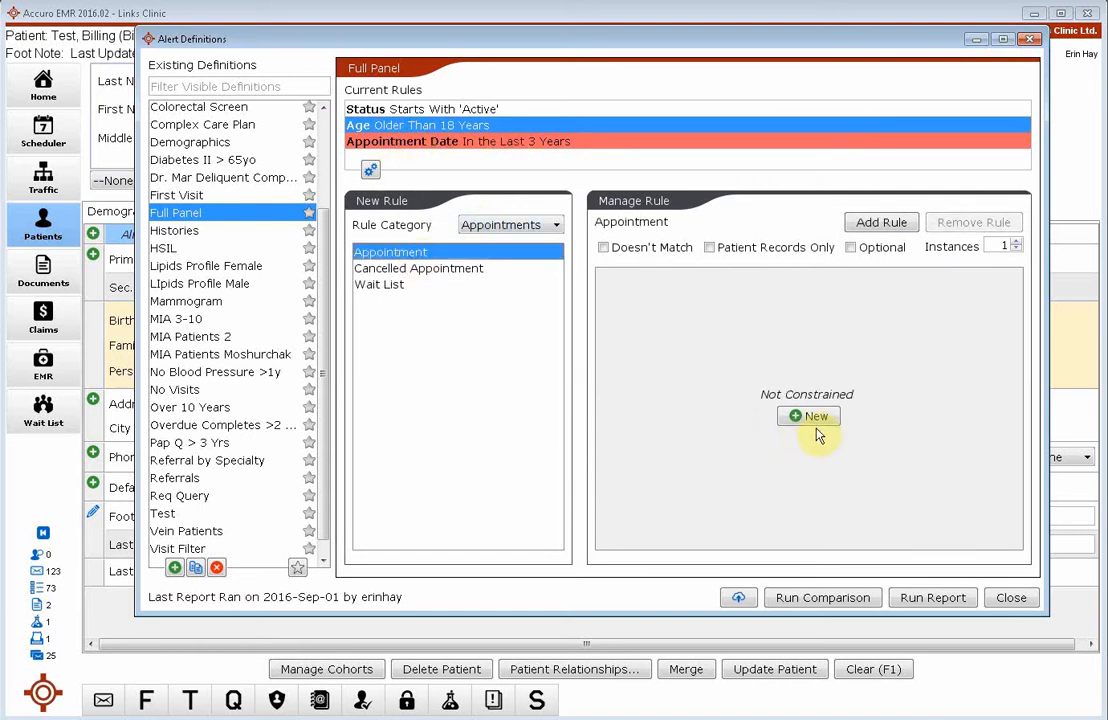
left_click(808, 416)
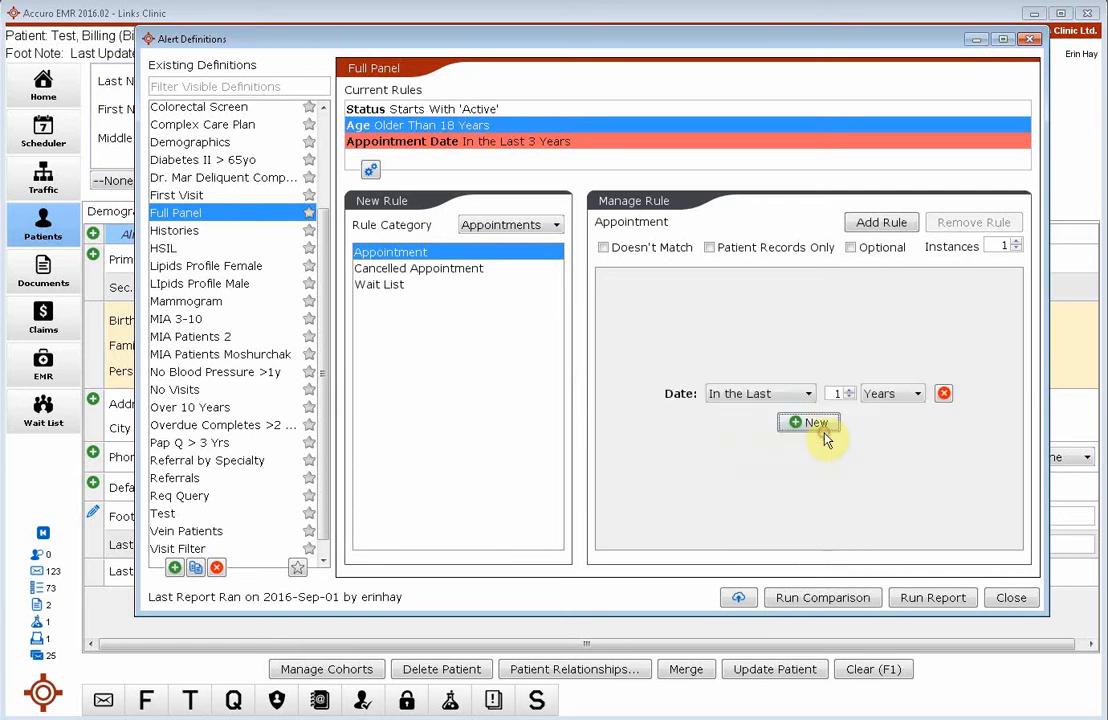
mouse_move(835, 404)
type("0")
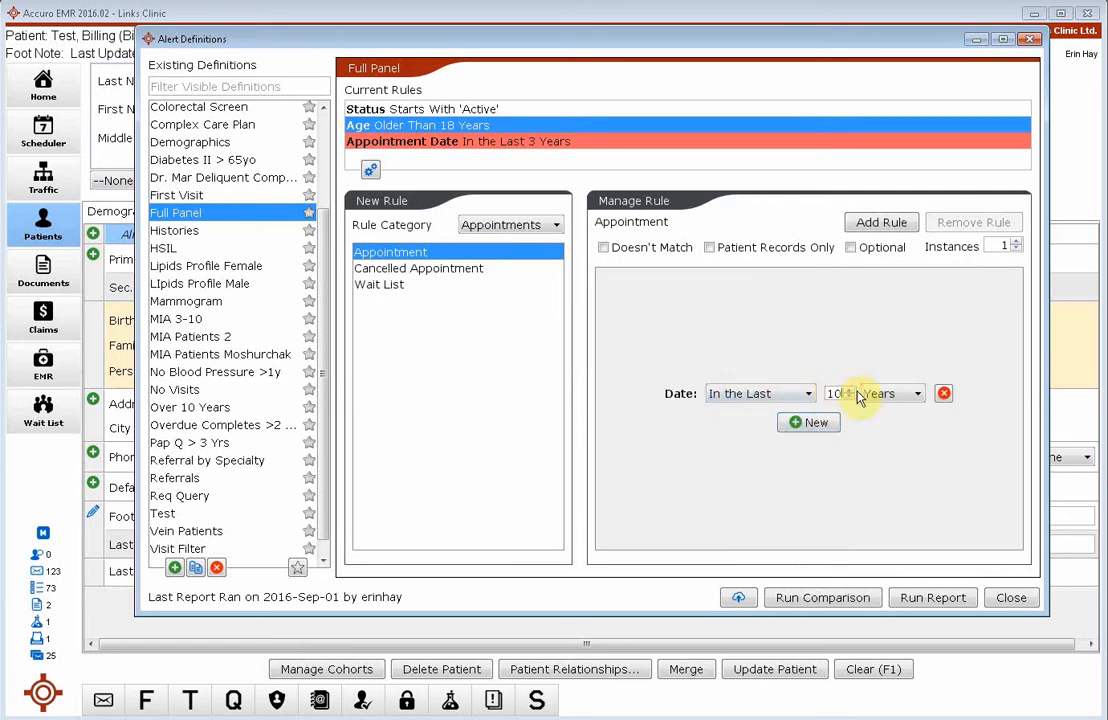
left_click(710, 247)
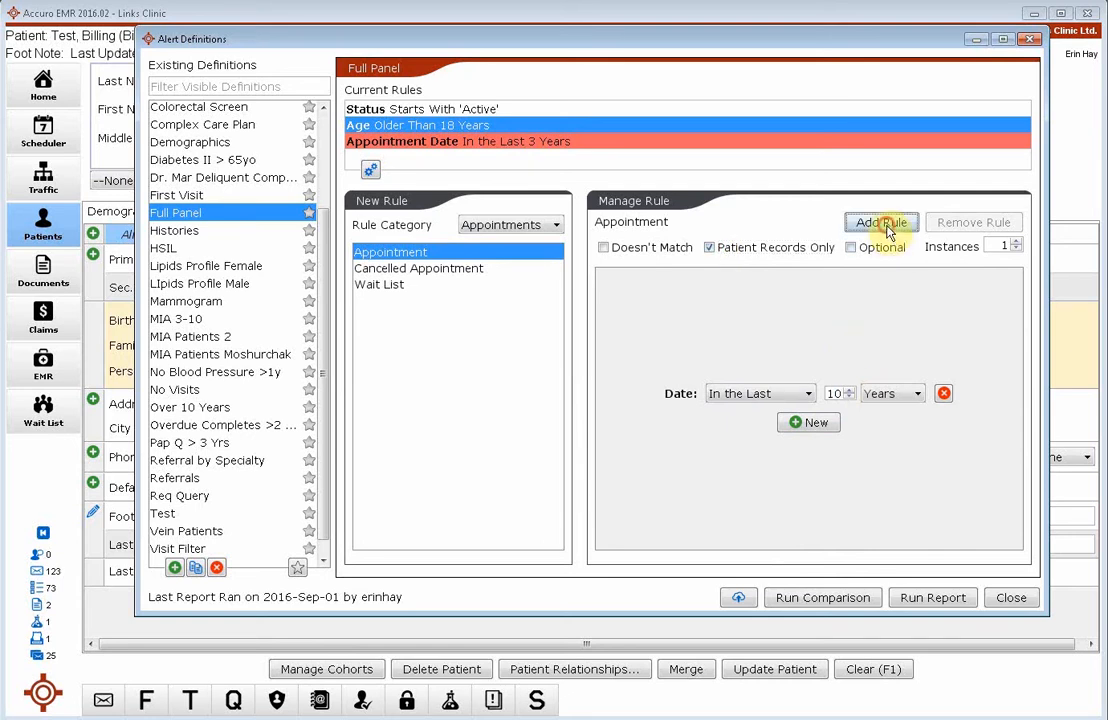
left_click(881, 222)
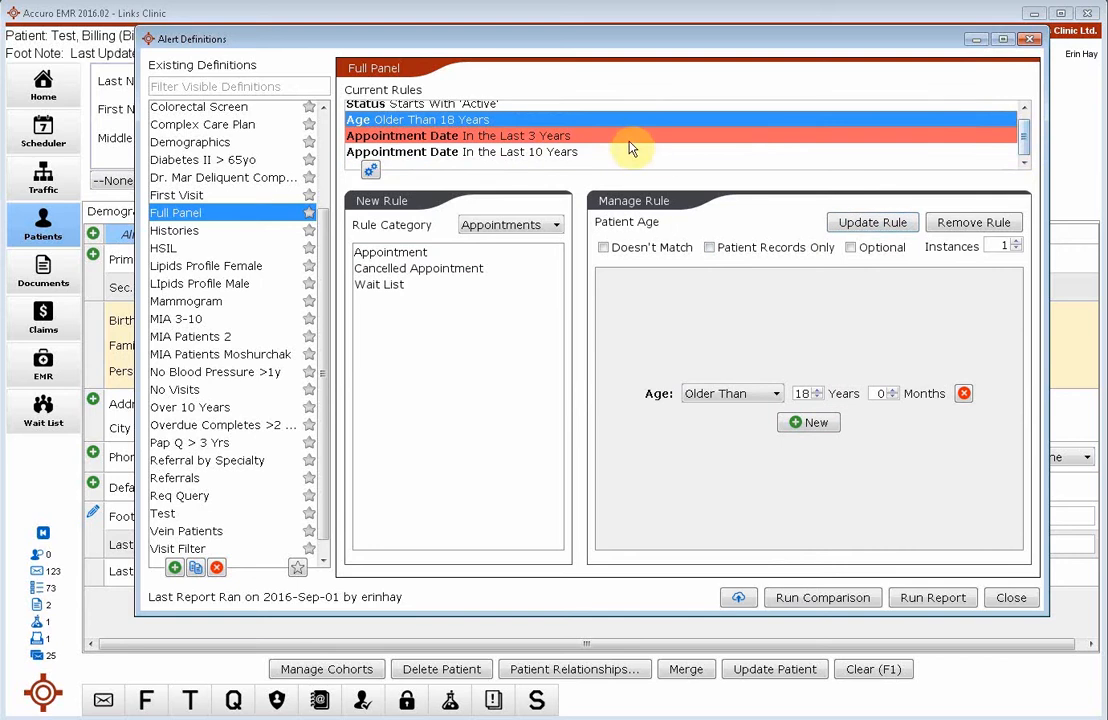
mouse_move(659, 176)
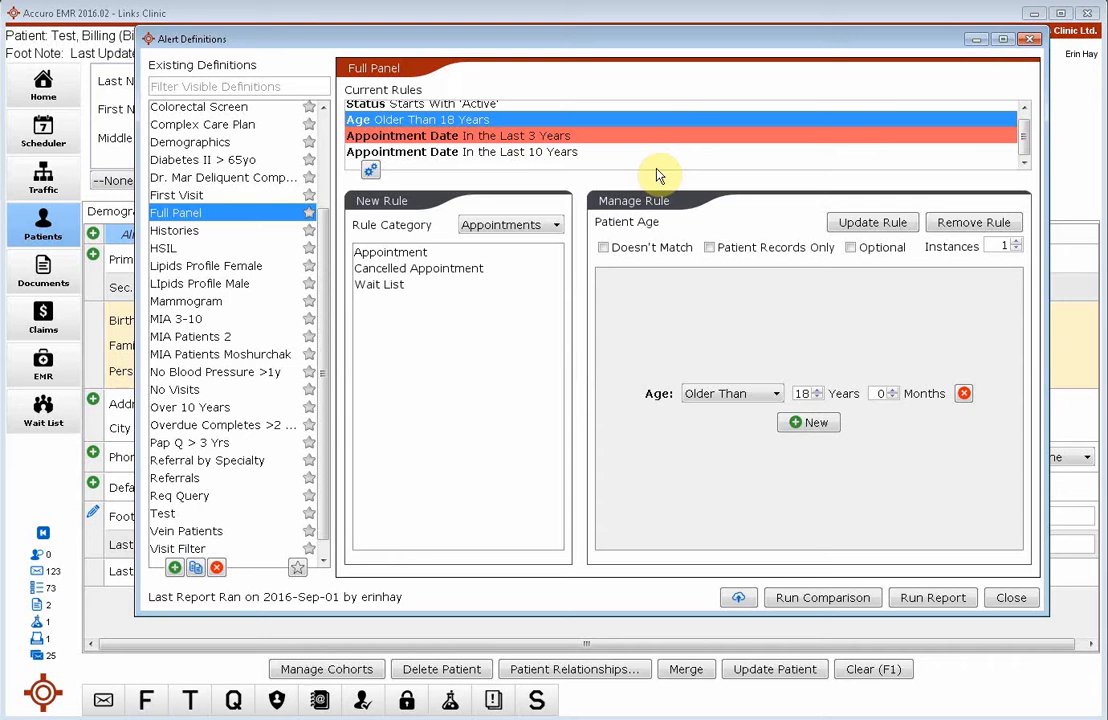
mouse_move(410, 297)
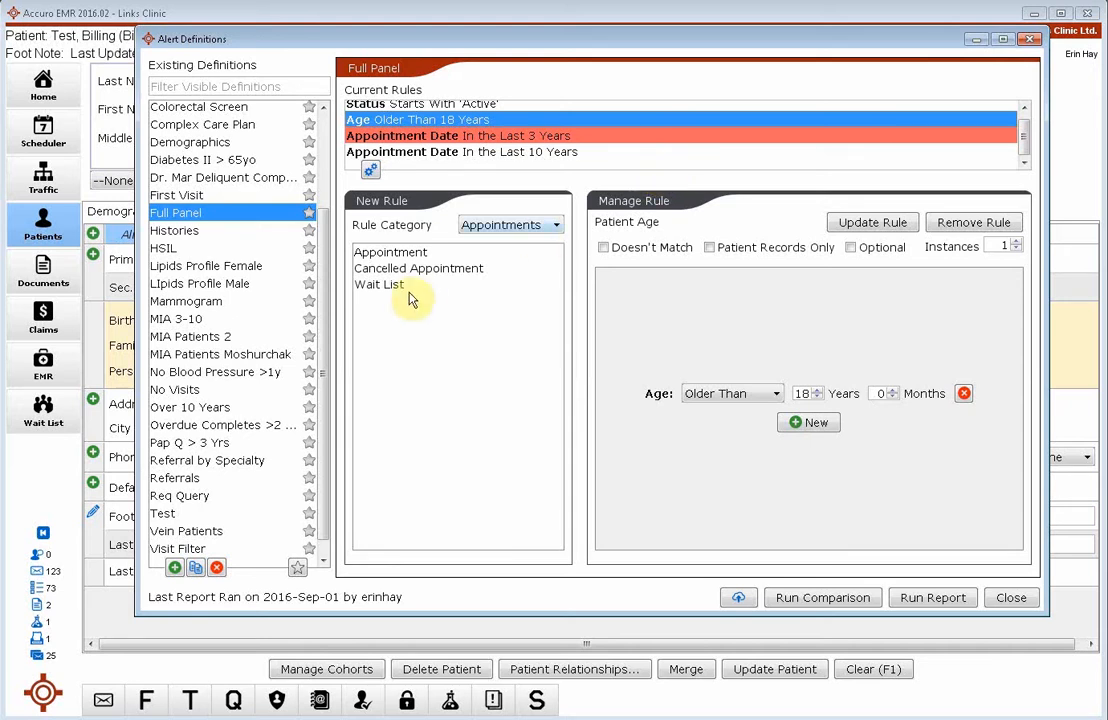
- Start a new Appointment rule with a date condition of In the Next 1 Years
left_click(390, 252)
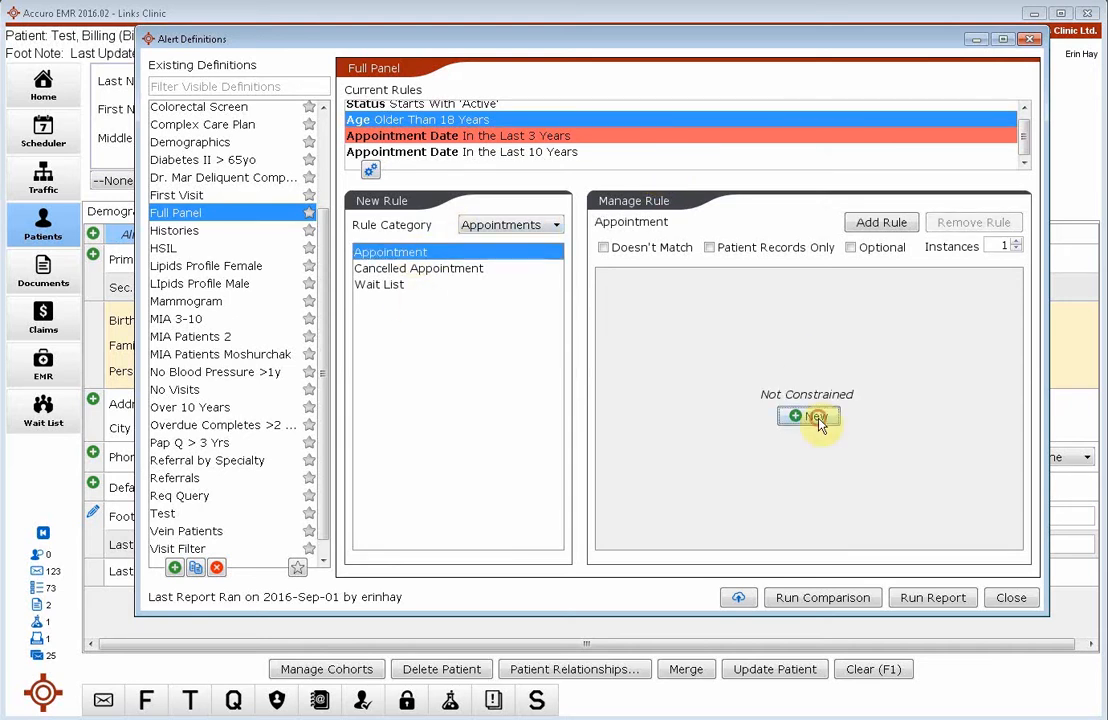
left_click(807, 418)
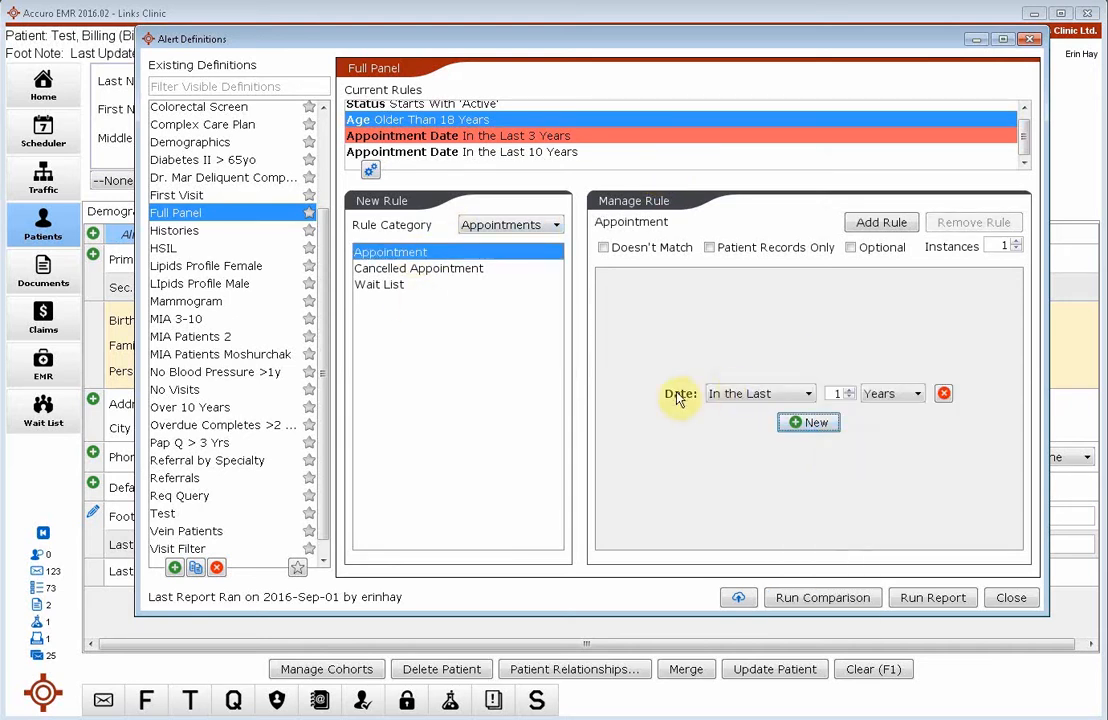
left_click(758, 393)
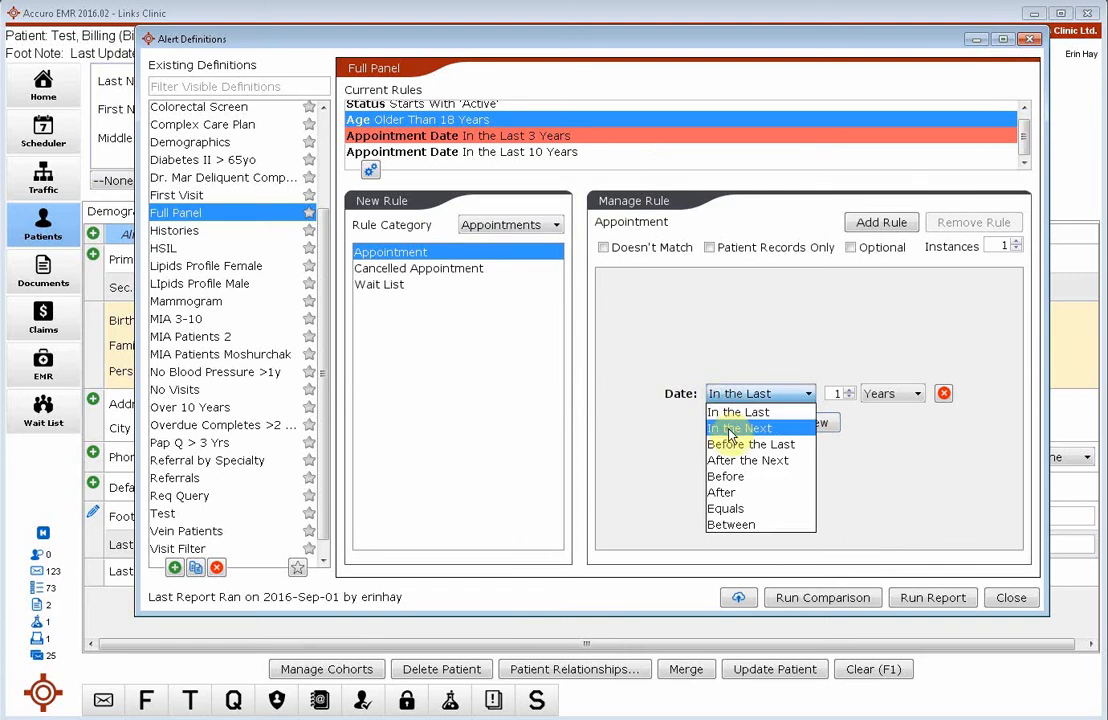
left_click(741, 428)
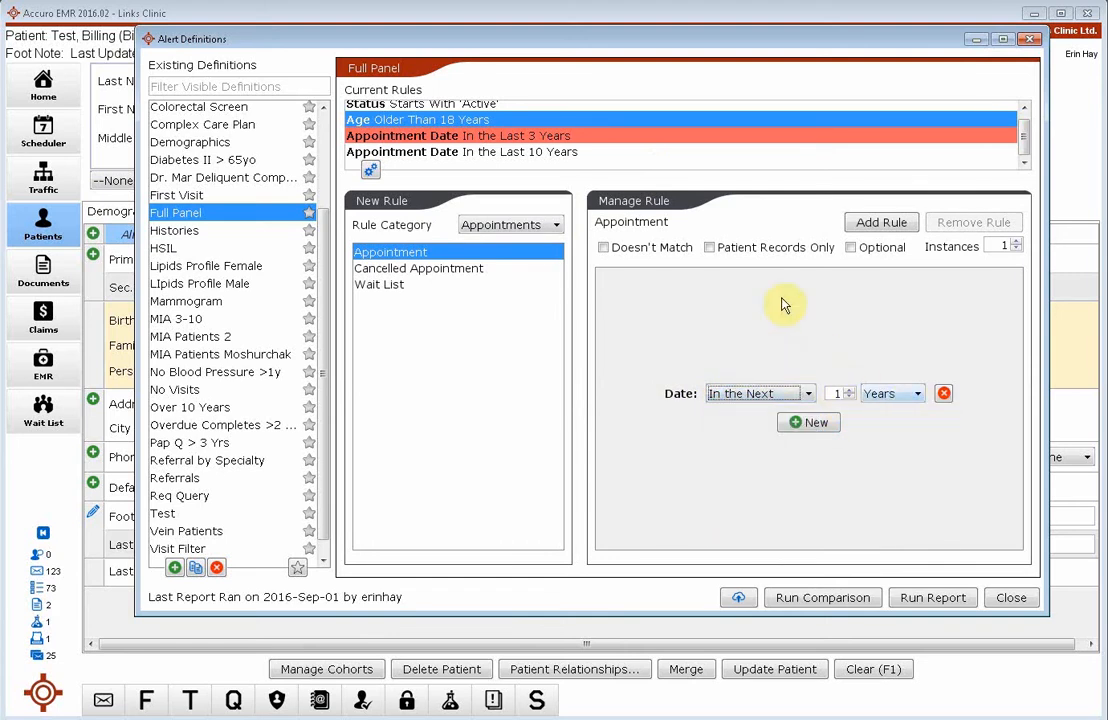
- Set the rule to Doesn't Match with Patient Records Only and add it
left_click(603, 247)
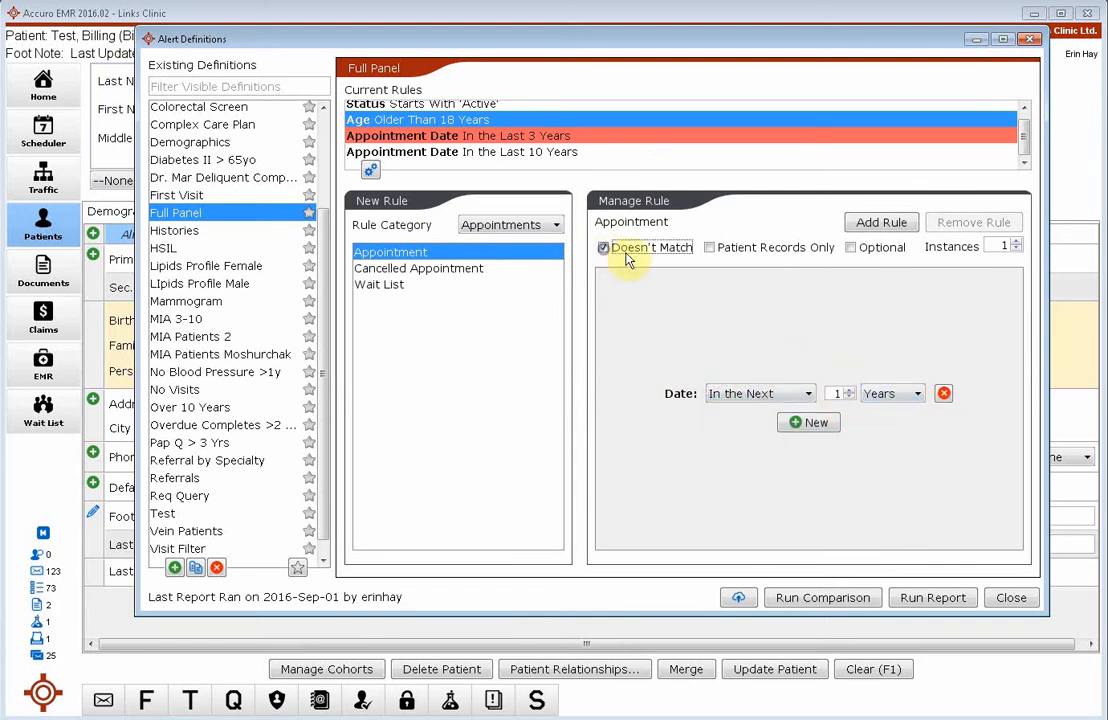
left_click(710, 247)
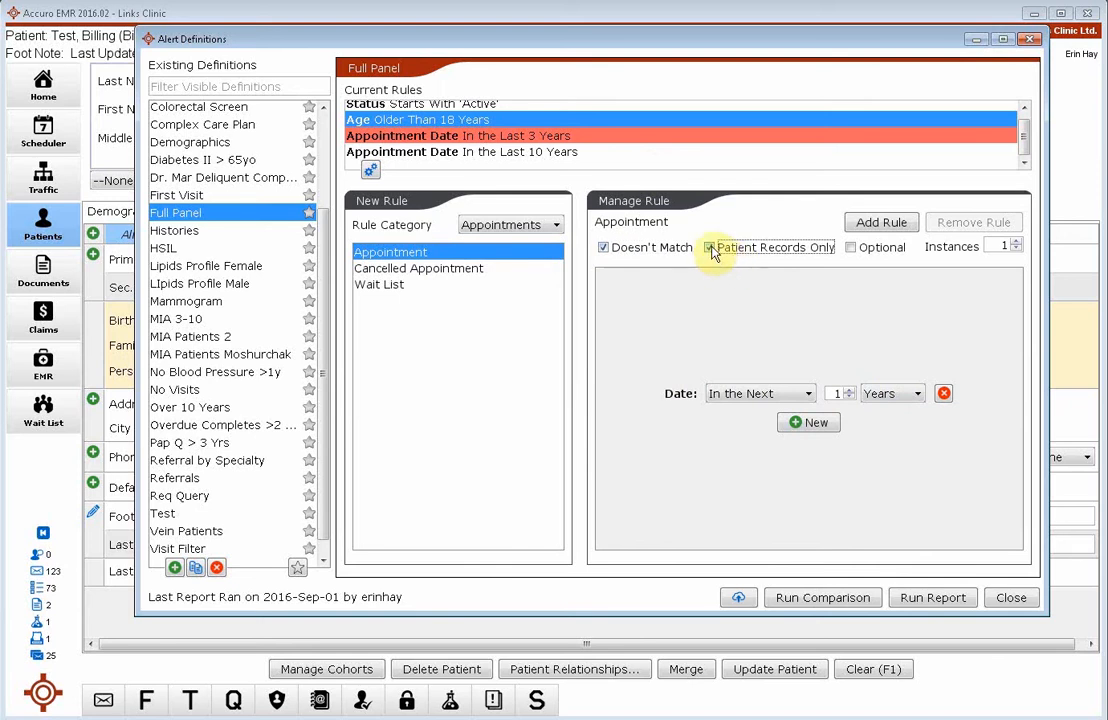
left_click(708, 247)
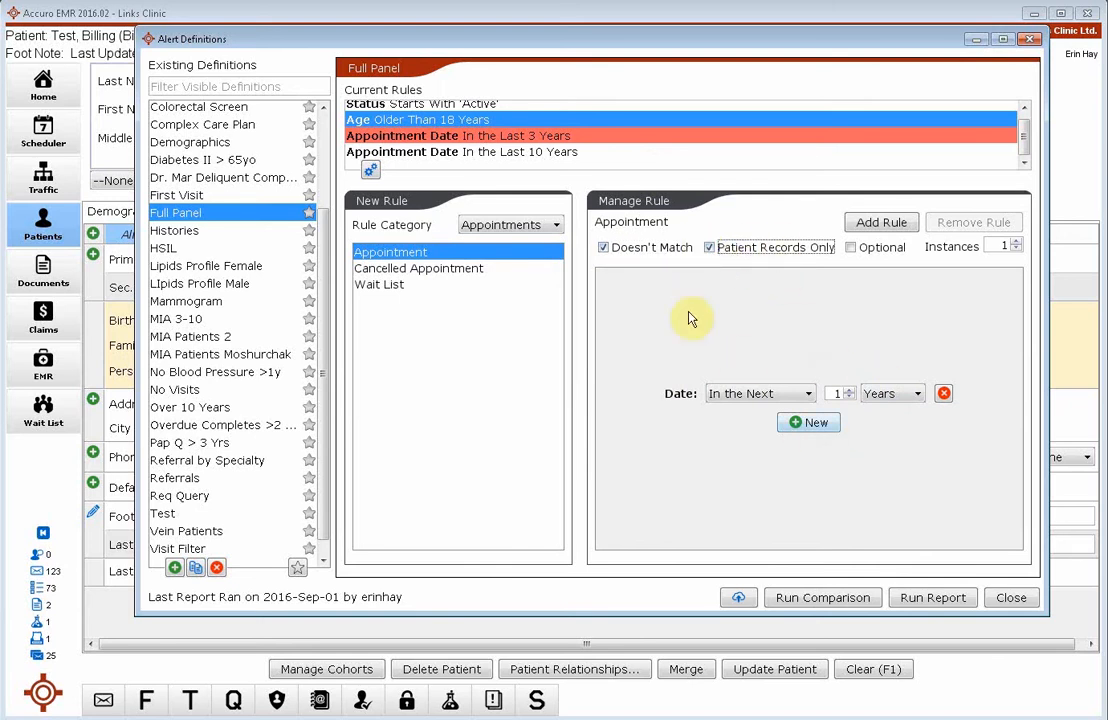
mouse_move(881, 222)
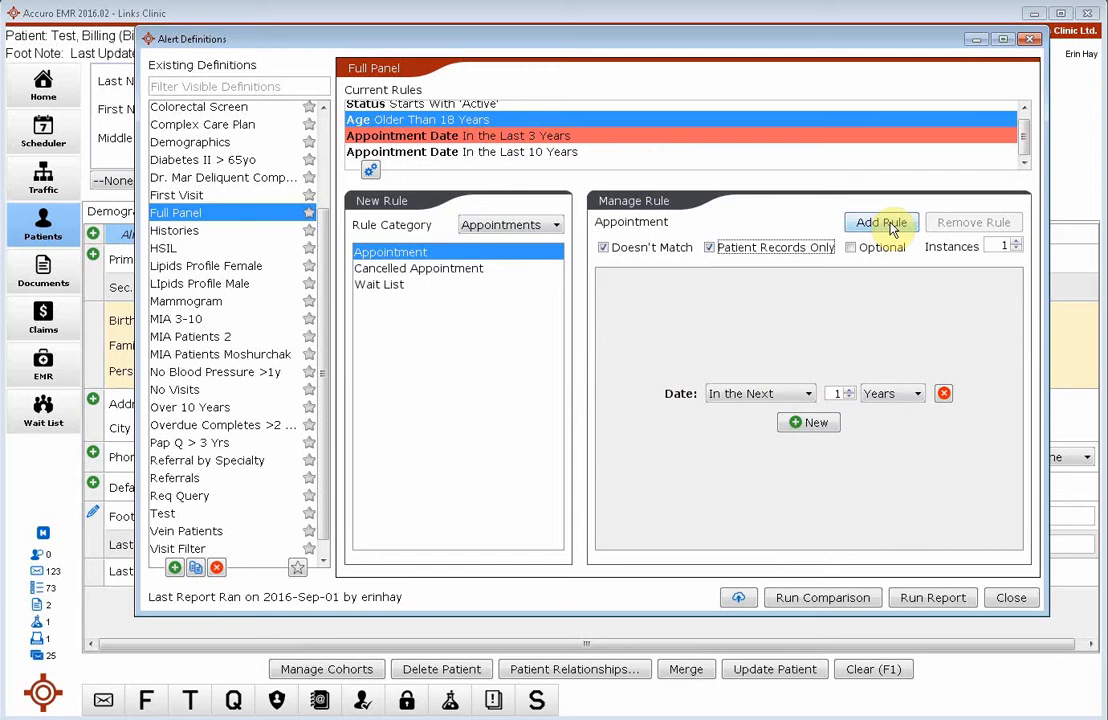
left_click(881, 222)
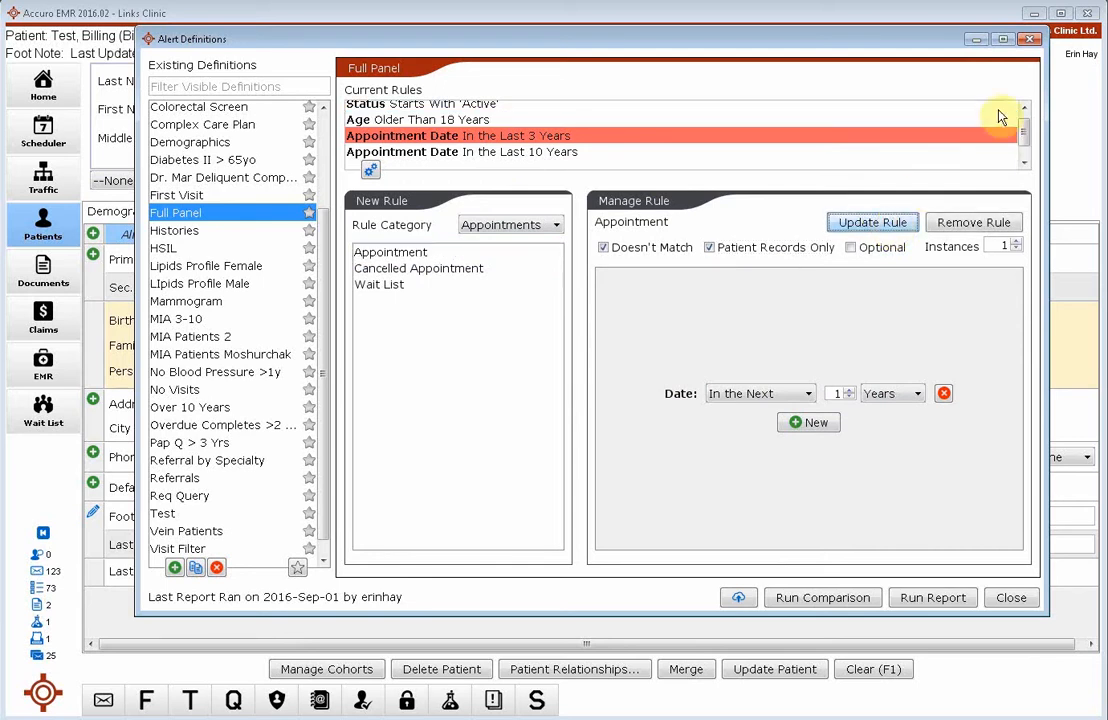
scroll("down", 3)
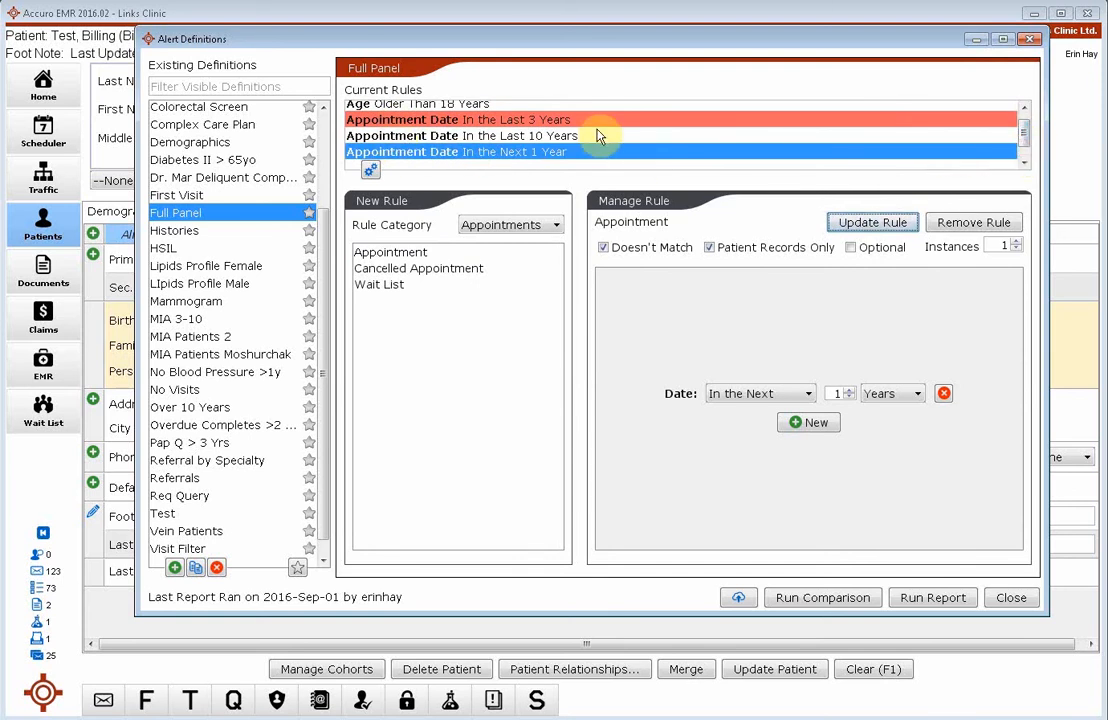
mouse_move(392, 152)
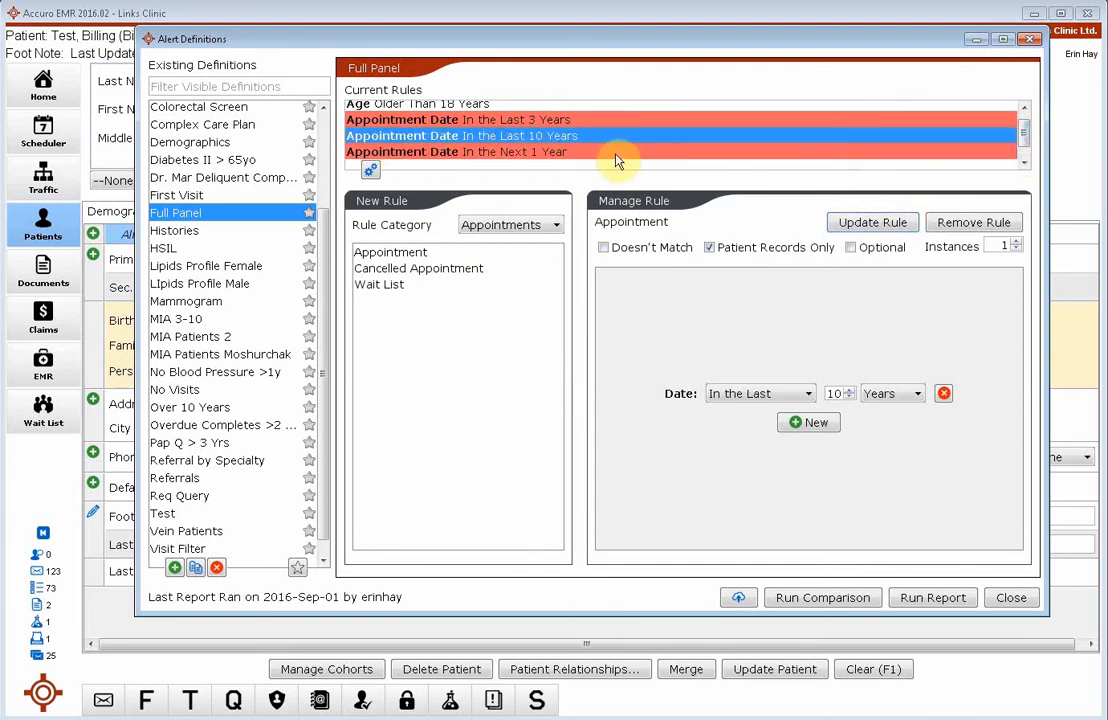
mouse_move(617, 157)
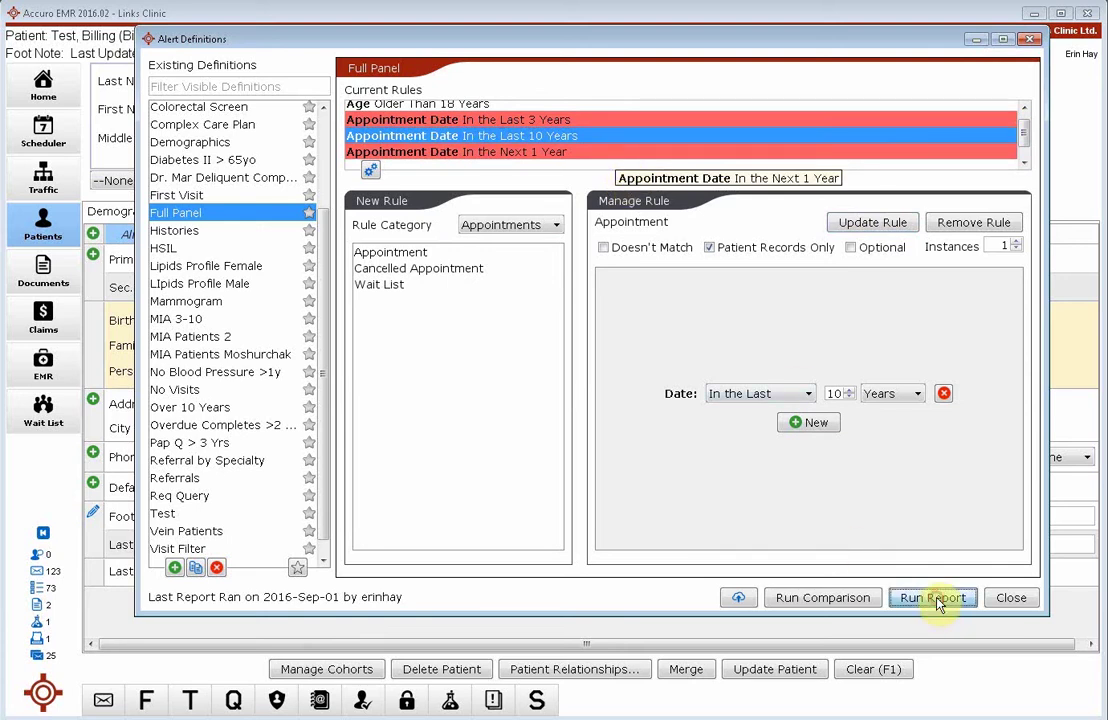
- Run the Full Panel report for Selected Providers' Patients with one chosen provider
left_click(932, 597)
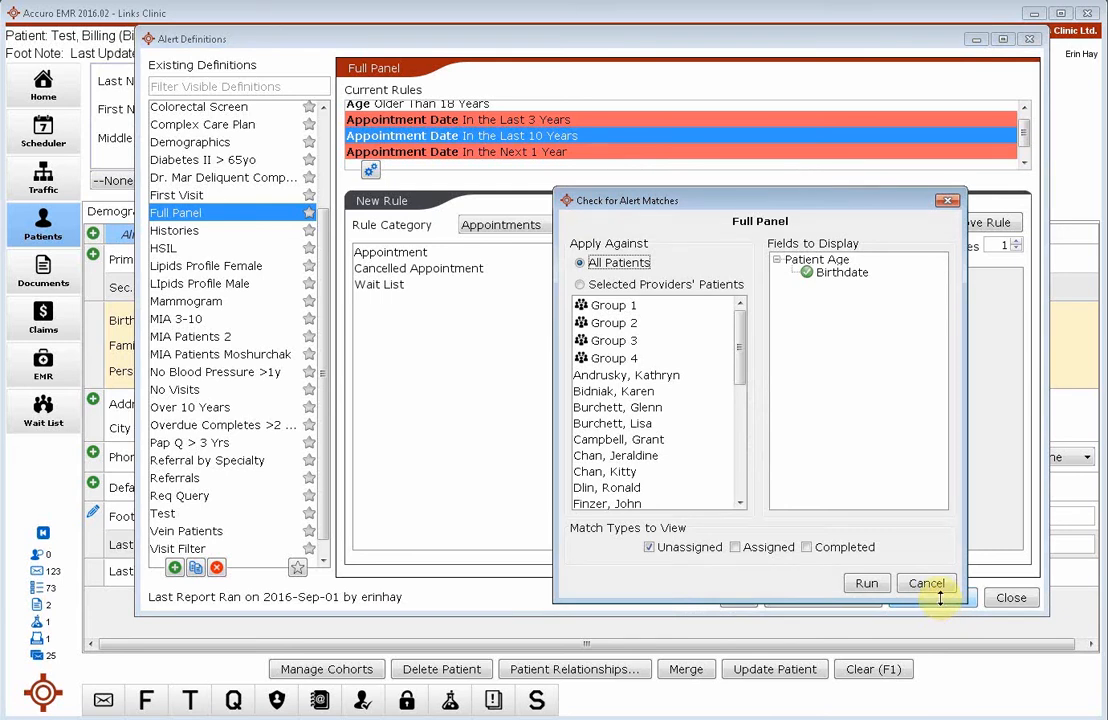
mouse_move(679, 503)
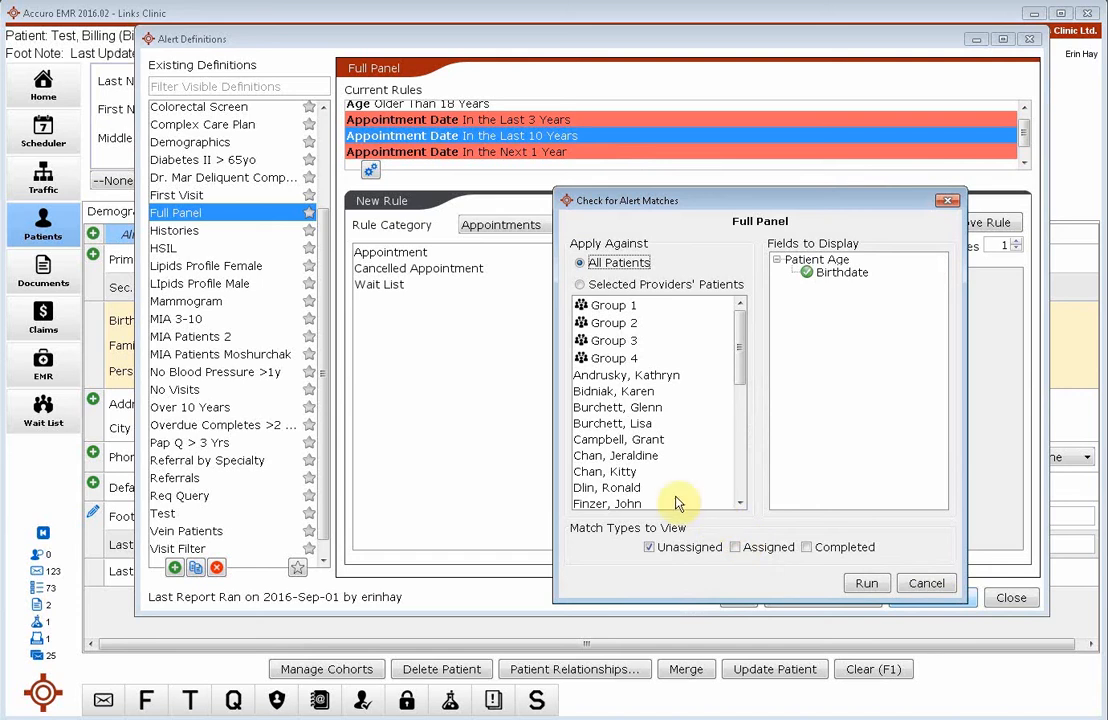
left_click(582, 284)
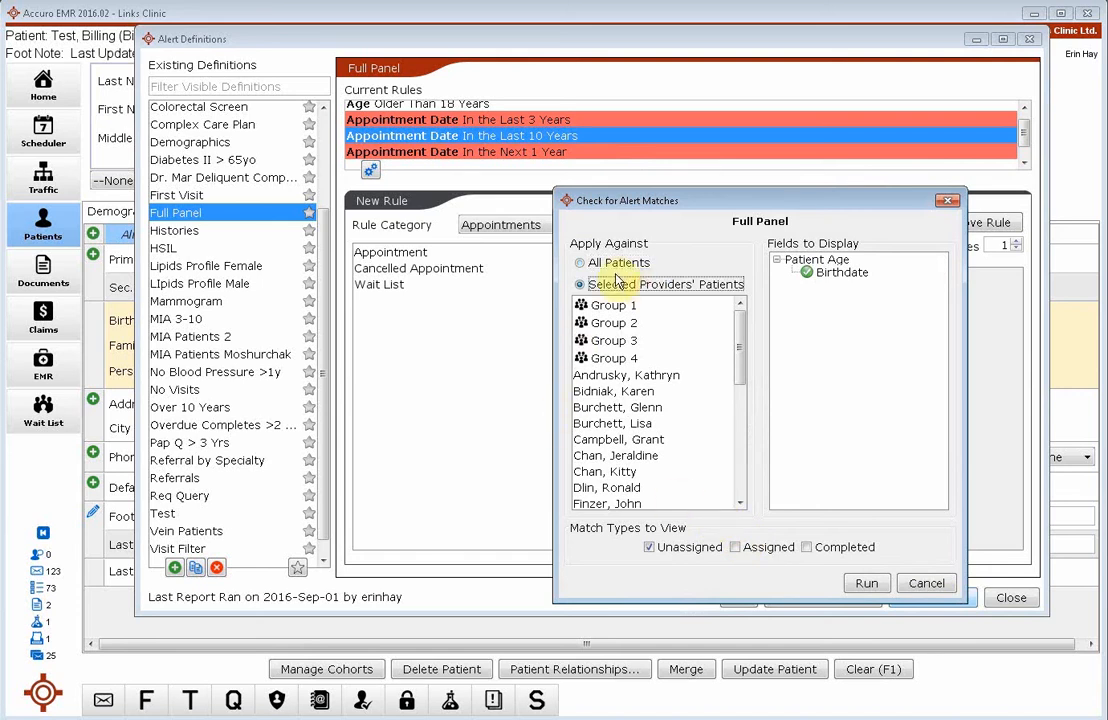
scroll("down", 3)
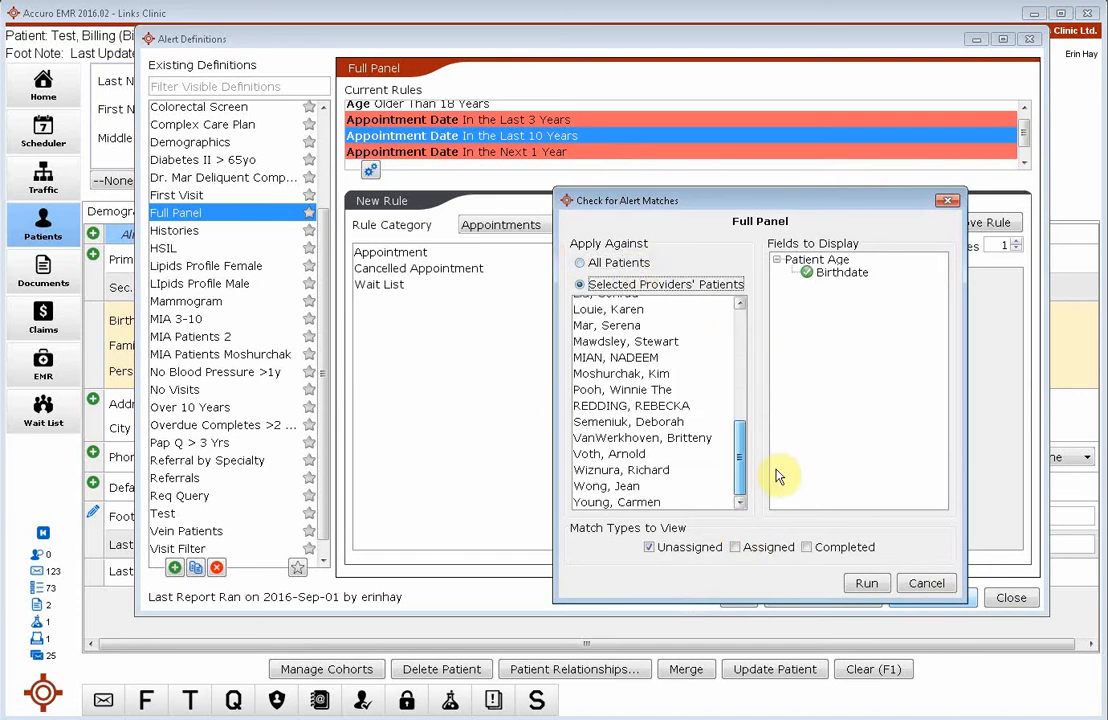
left_click(623, 389)
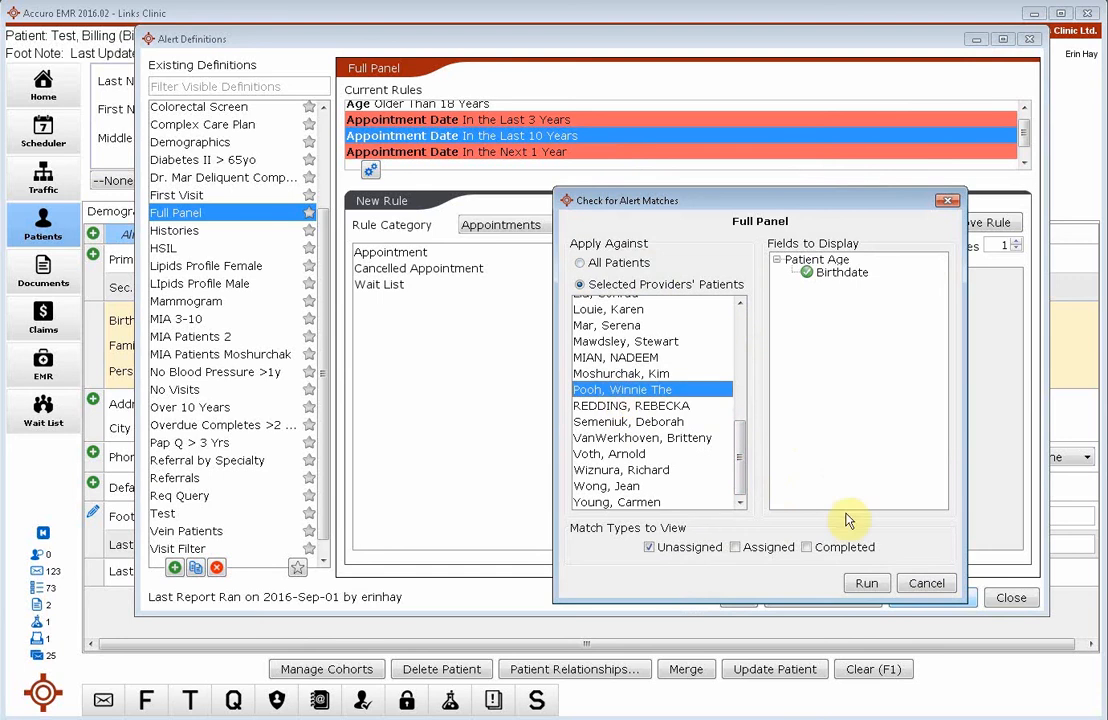
left_click(866, 583)
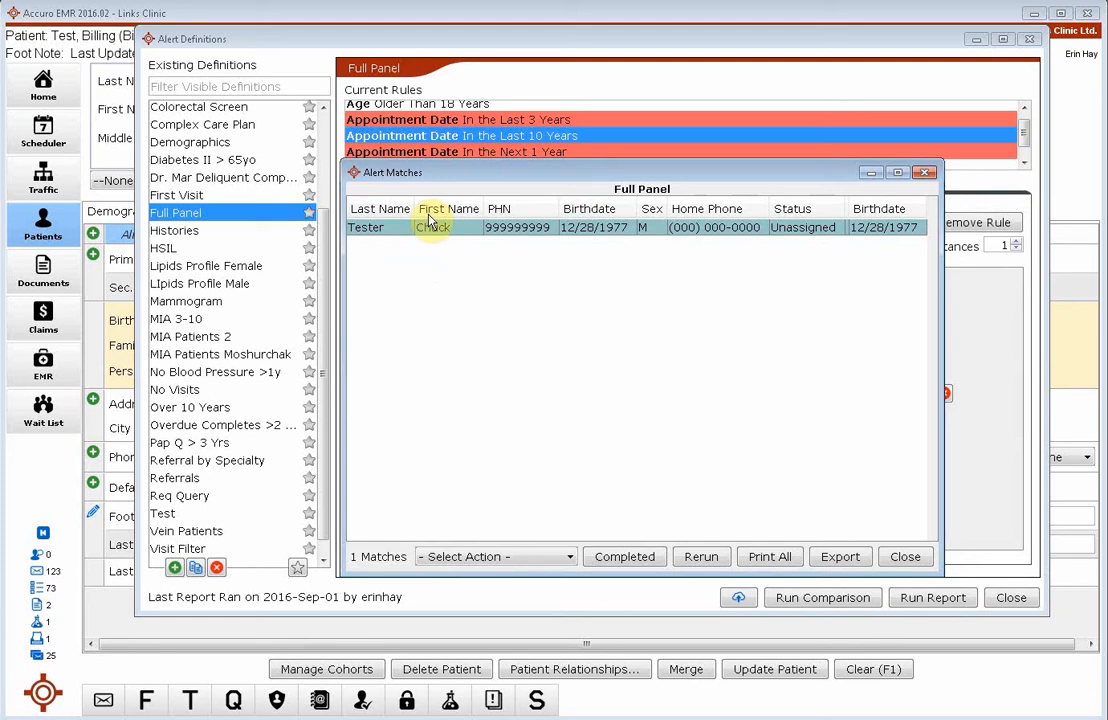
mouse_move(463, 261)
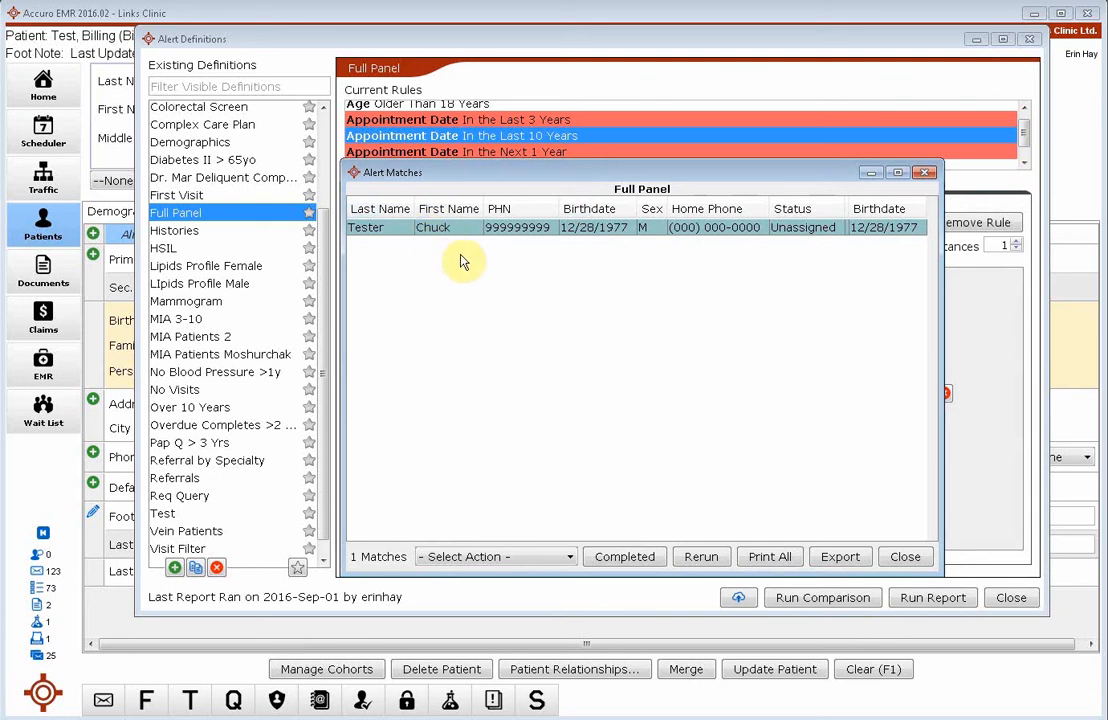